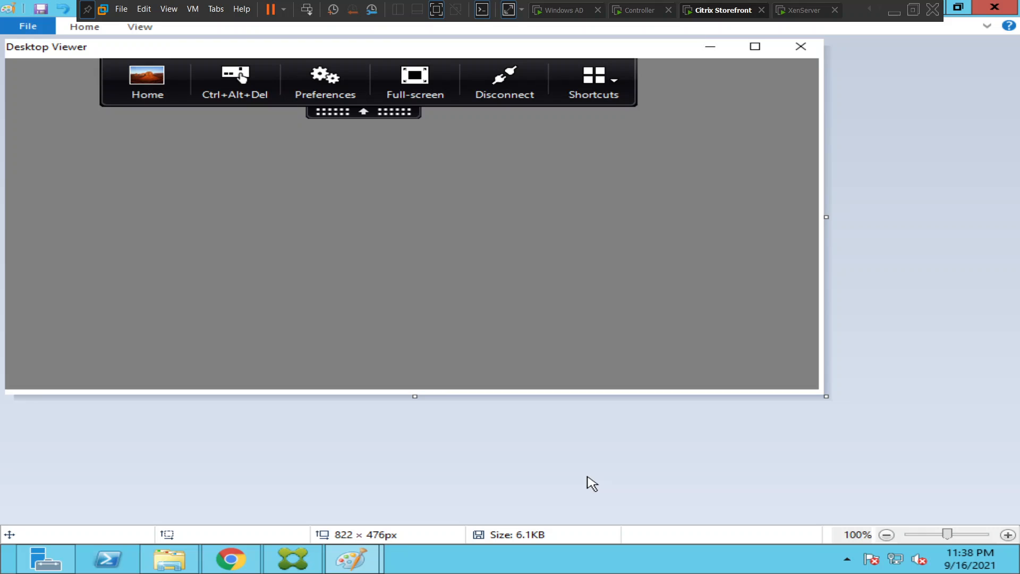
{"action": "mouse_move", "coordinate": [518, 265]}
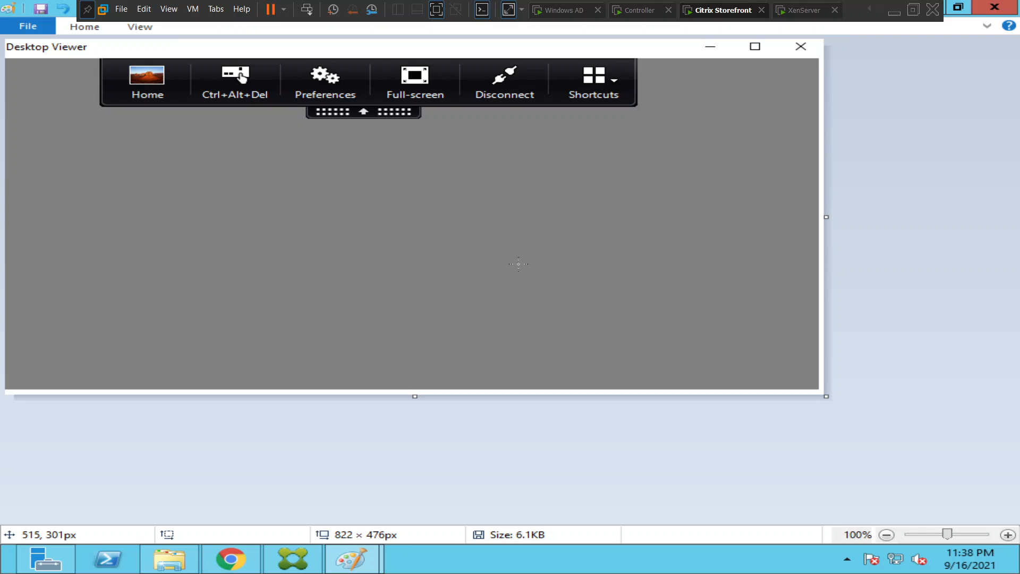
{"action": "mouse_move", "coordinate": [402, 244]}
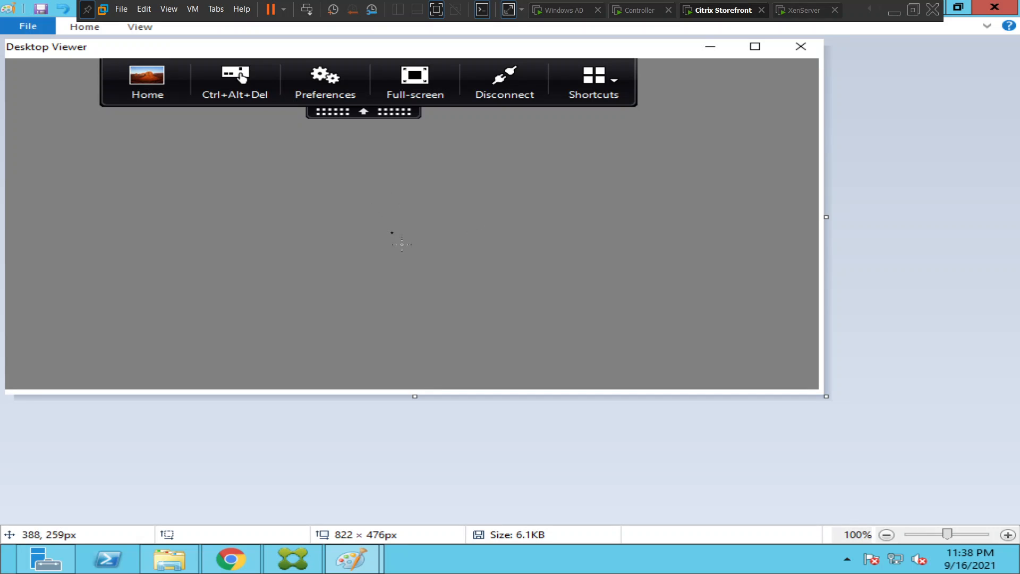
{"action": "mouse_move", "coordinate": [424, 224]}
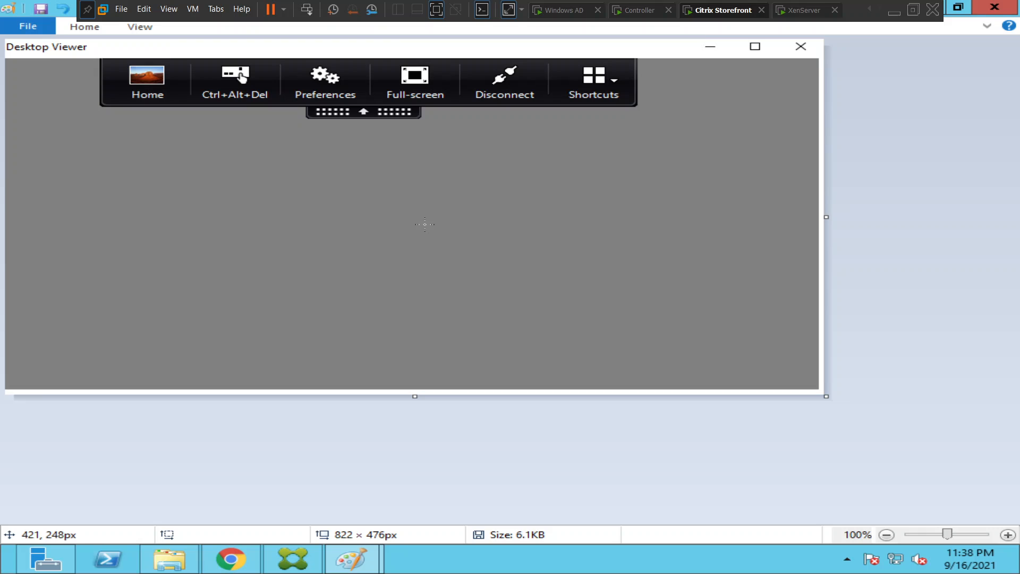
{"action": "mouse_move", "coordinate": [757, 437]}
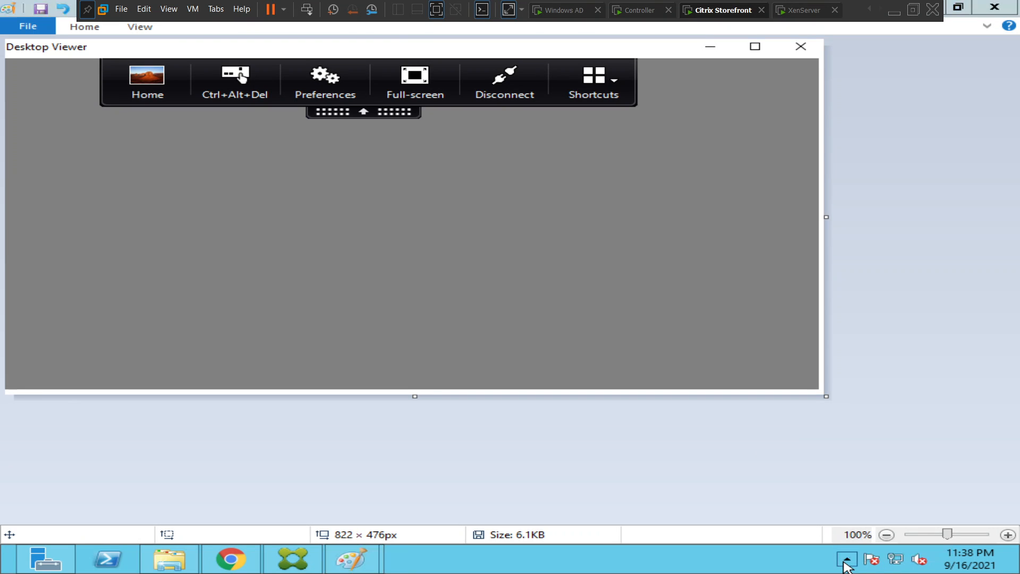
- Reach Citrix Receiver's Advanced Preferences from its tray icon quick actions
{"action": "left_click", "coordinate": [847, 560]}
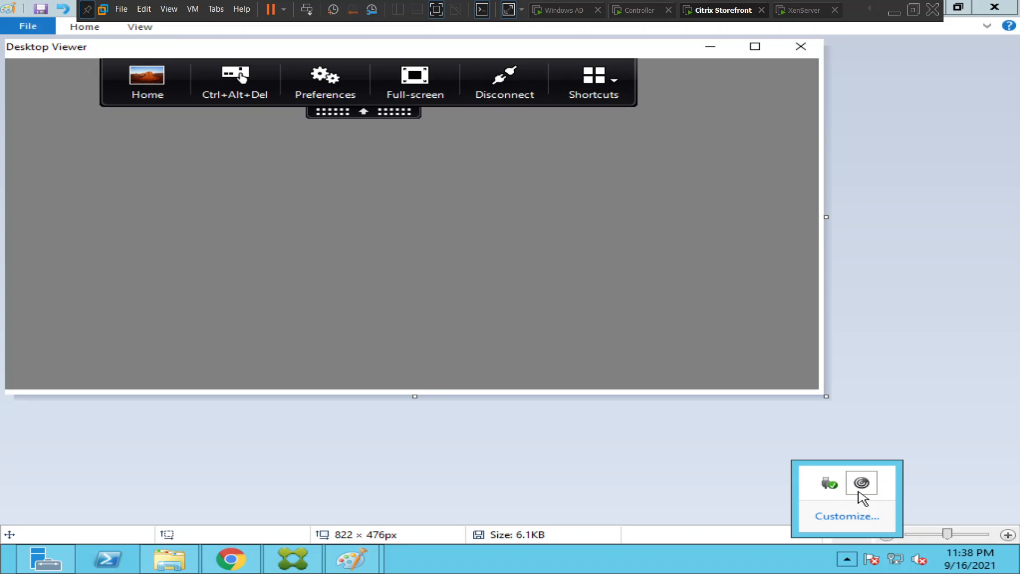
{"action": "mouse_move", "coordinate": [862, 483]}
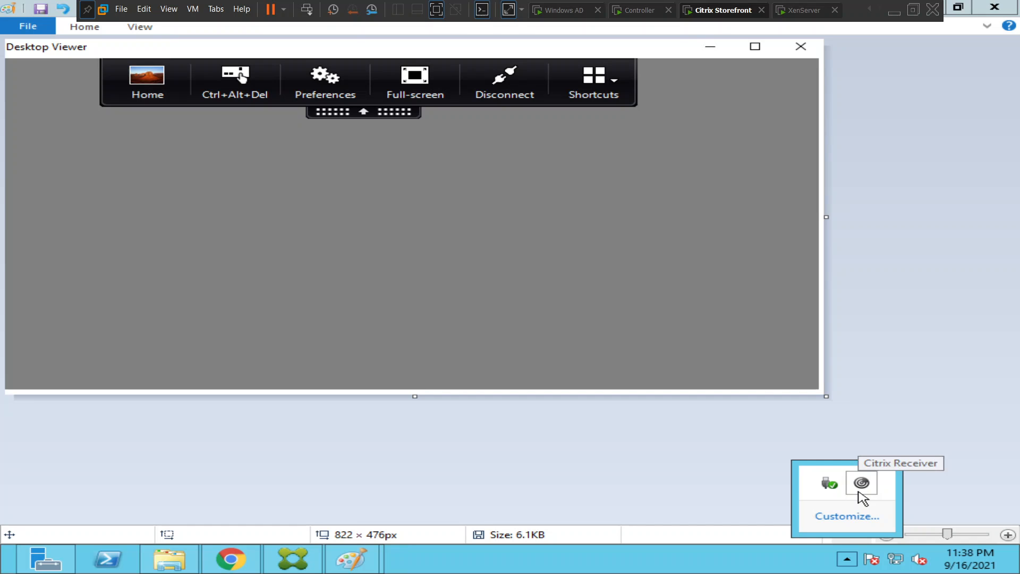
{"action": "right_click", "coordinate": [862, 483]}
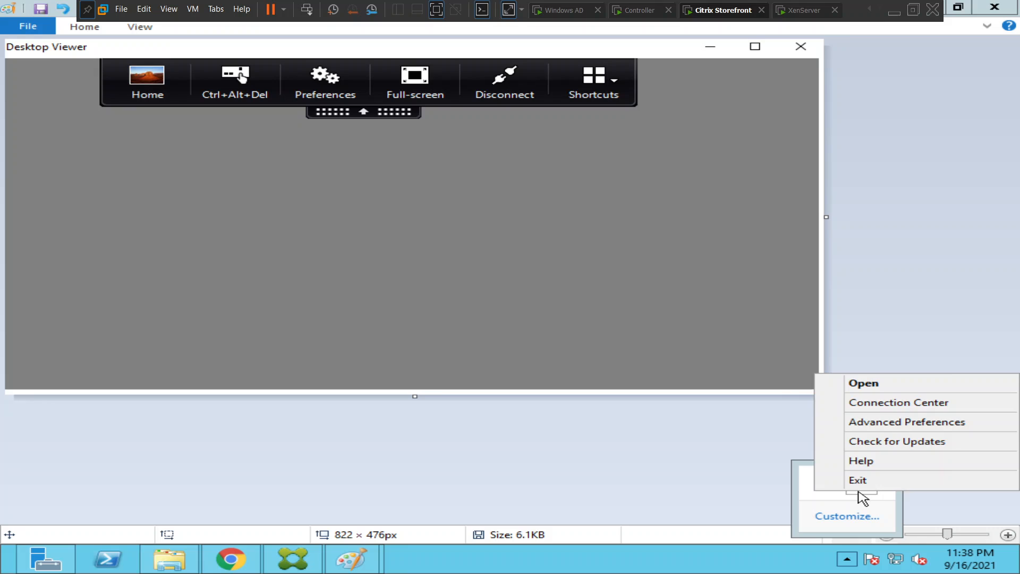
{"action": "mouse_move", "coordinate": [873, 426]}
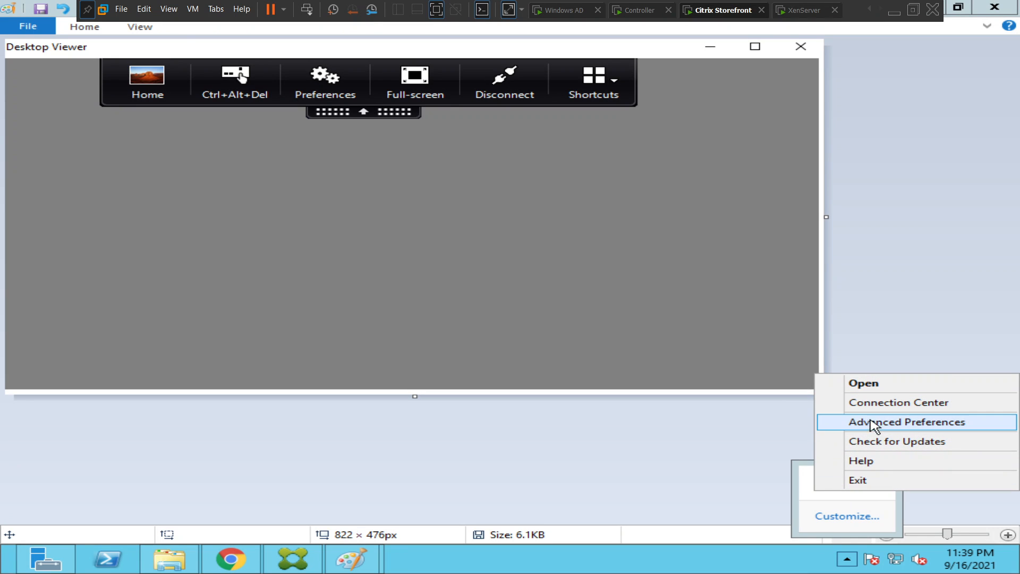
{"action": "mouse_move", "coordinate": [879, 432]}
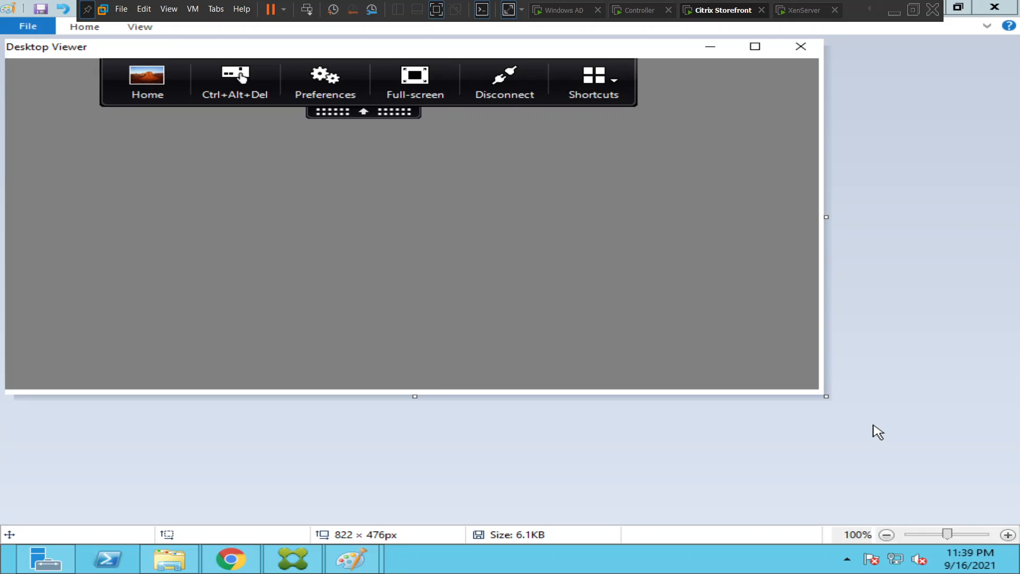
{"action": "left_click", "coordinate": [324, 81]}
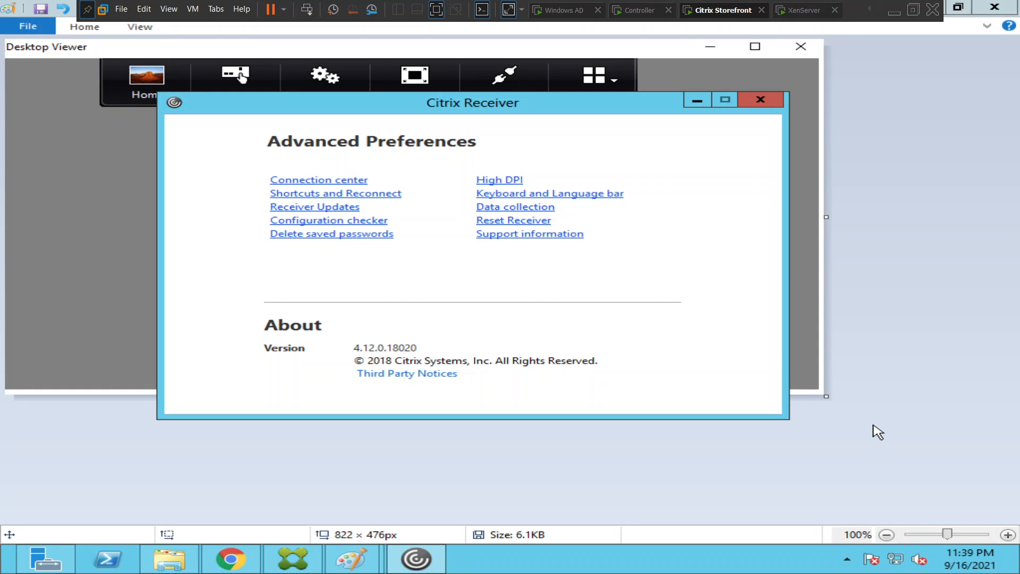
{"action": "mouse_move", "coordinate": [499, 179]}
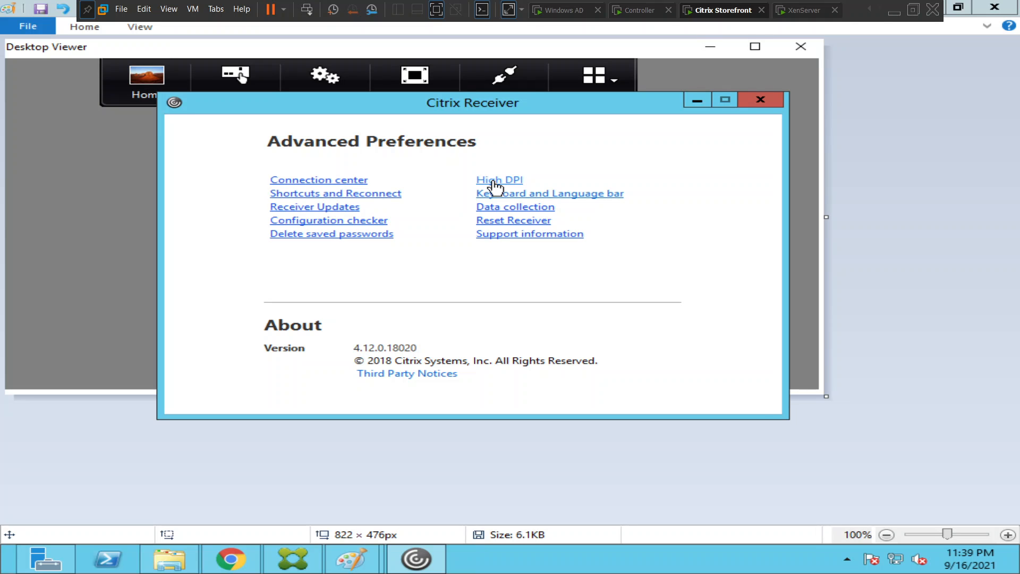
- Set High DPI to Yes so the session scales for high resolution, and save it
{"action": "left_click", "coordinate": [499, 179]}
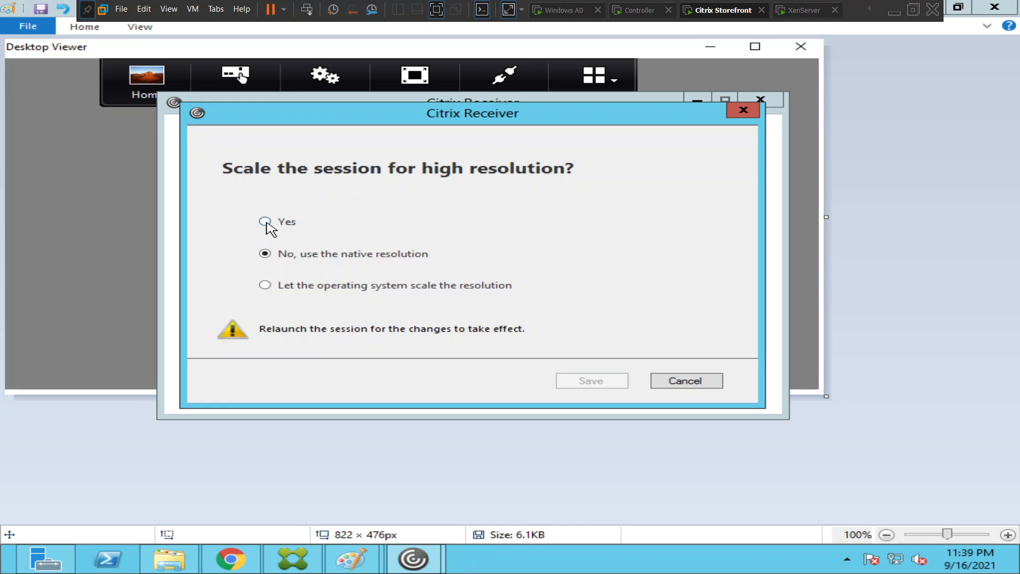
{"action": "left_click", "coordinate": [264, 221]}
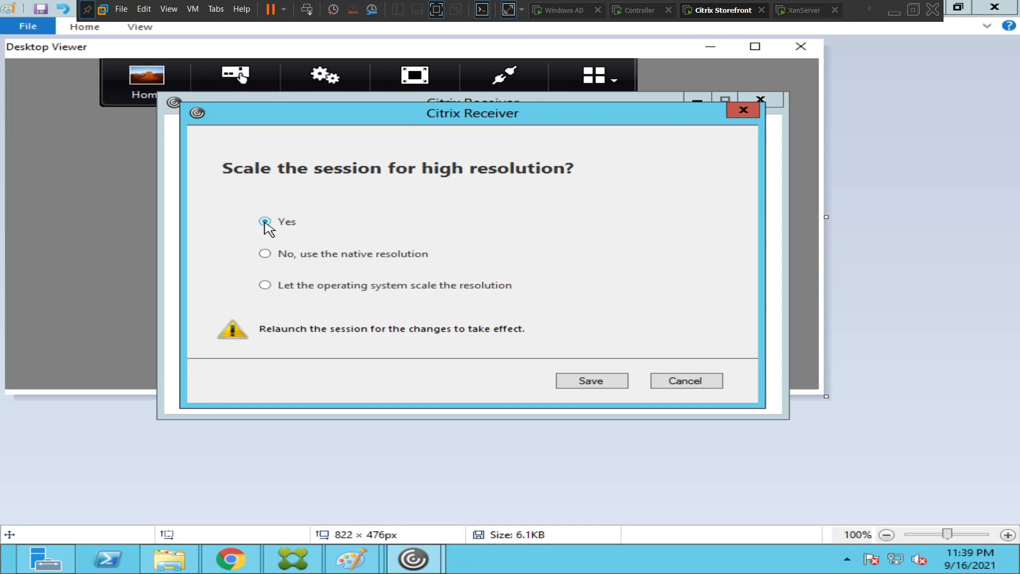
{"action": "mouse_move", "coordinate": [591, 380]}
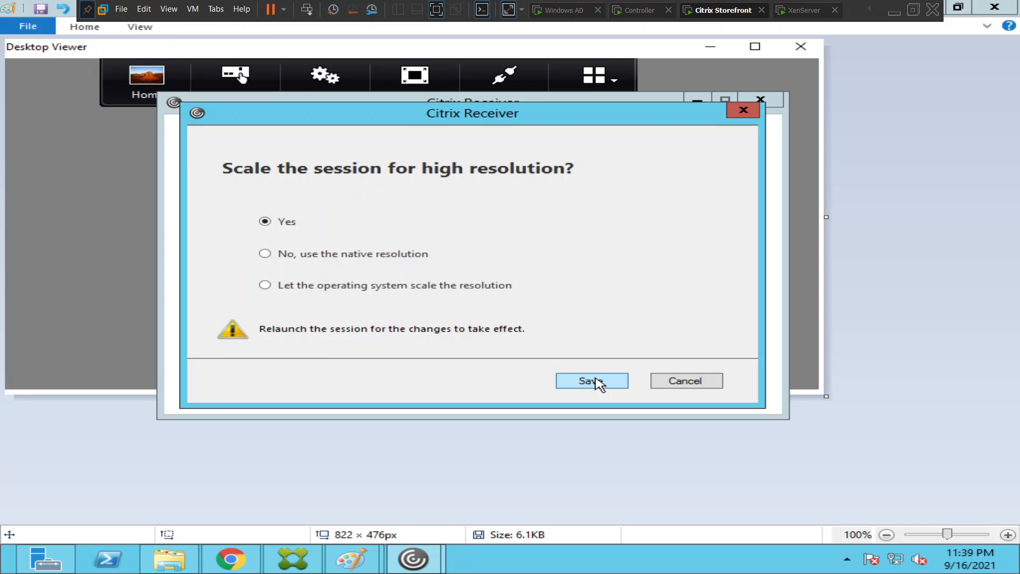
{"action": "left_click", "coordinate": [591, 380]}
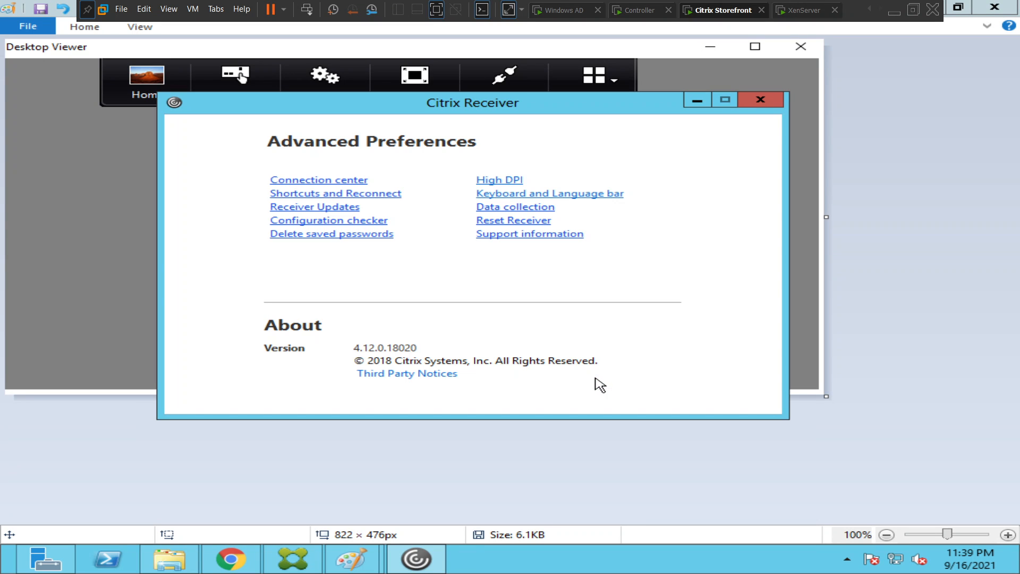
{"action": "mouse_move", "coordinate": [535, 389]}
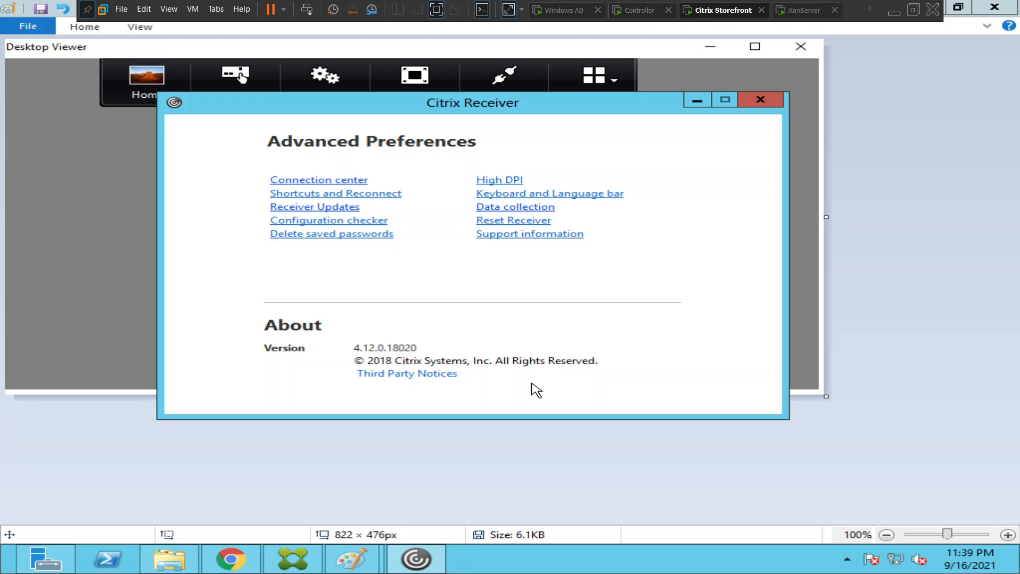
{"action": "mouse_move", "coordinate": [697, 100]}
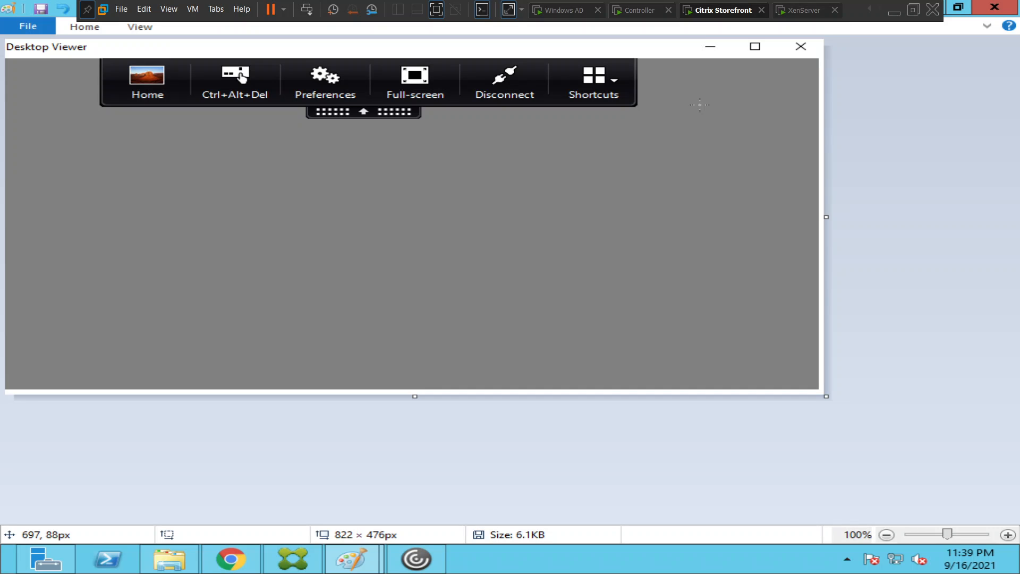
{"action": "mouse_move", "coordinate": [1004, 395]}
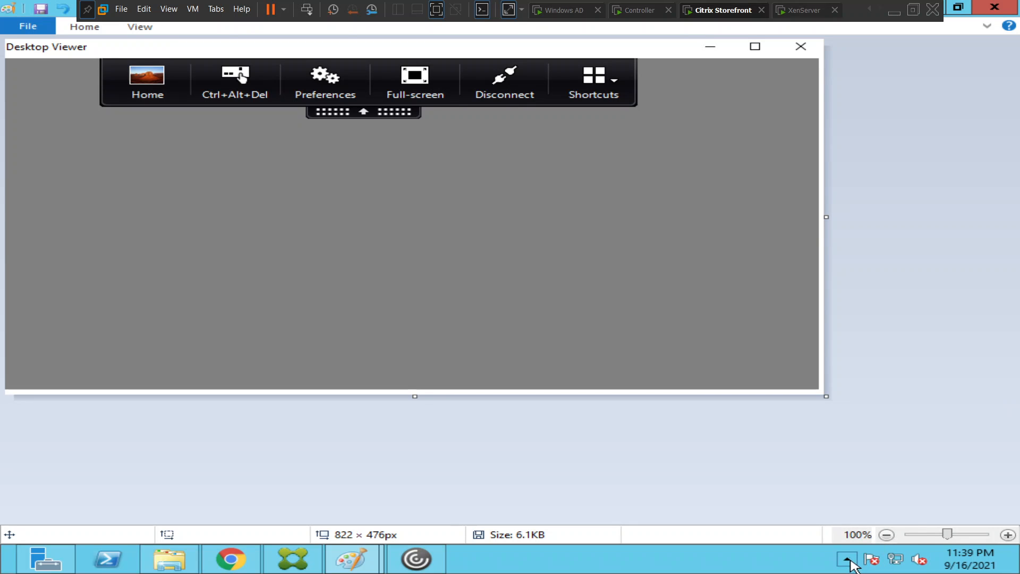
- Start Check for Updates from the Citrix Receiver tray icon quick actions
{"action": "left_click", "coordinate": [847, 559]}
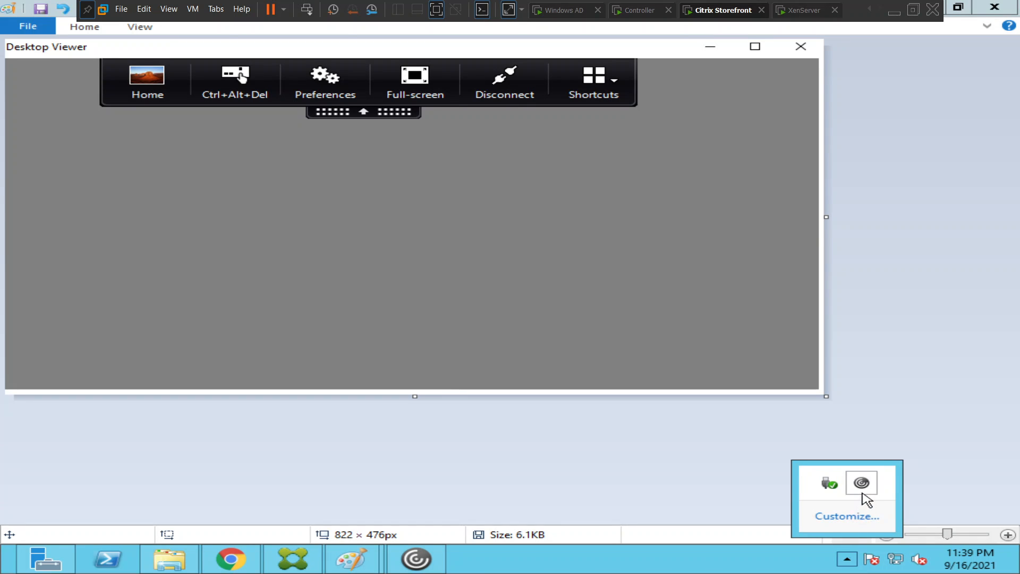
{"action": "right_click", "coordinate": [861, 482]}
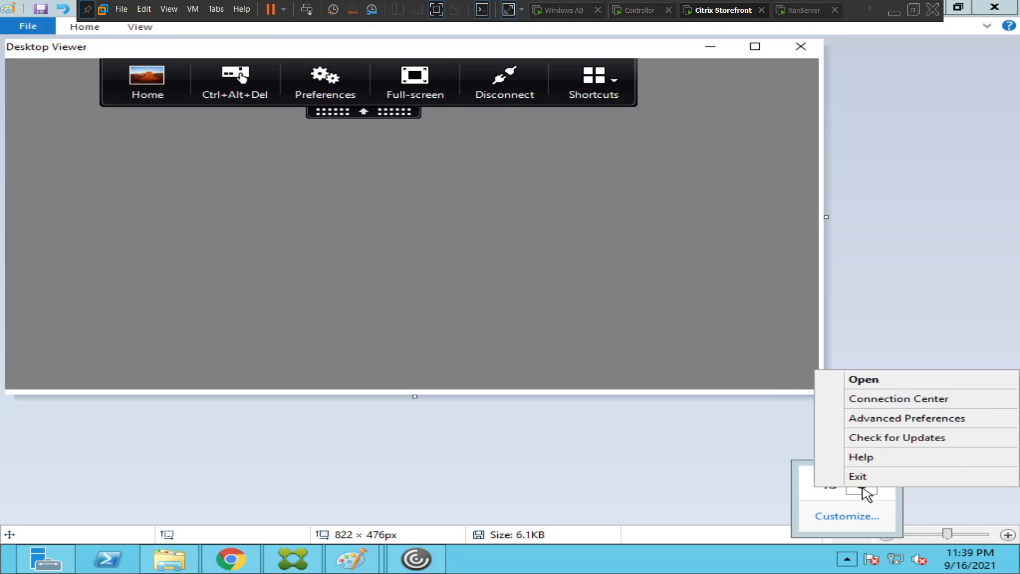
{"action": "mouse_move", "coordinate": [883, 451]}
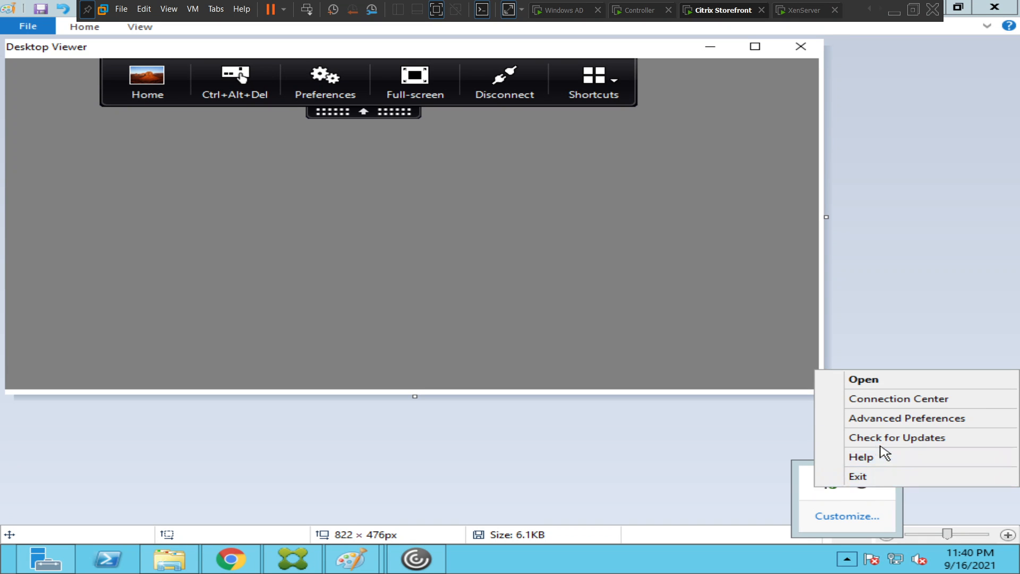
{"action": "mouse_move", "coordinate": [897, 436]}
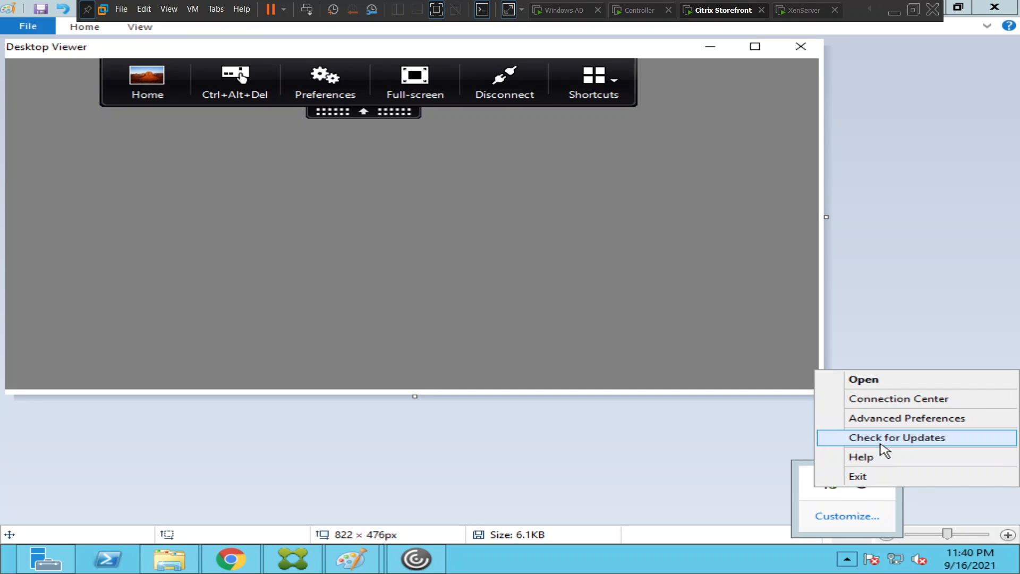
{"action": "left_click", "coordinate": [897, 437]}
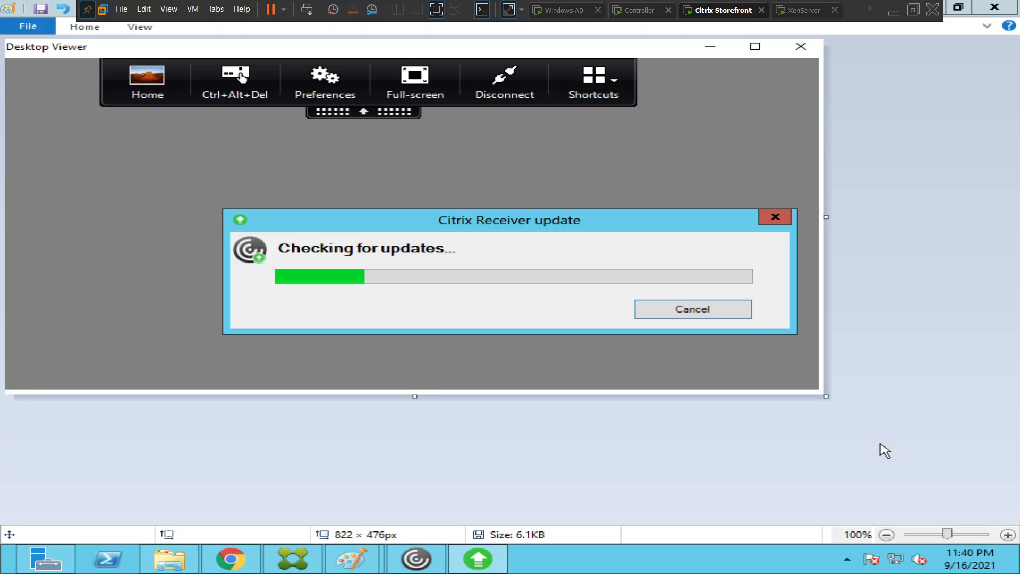